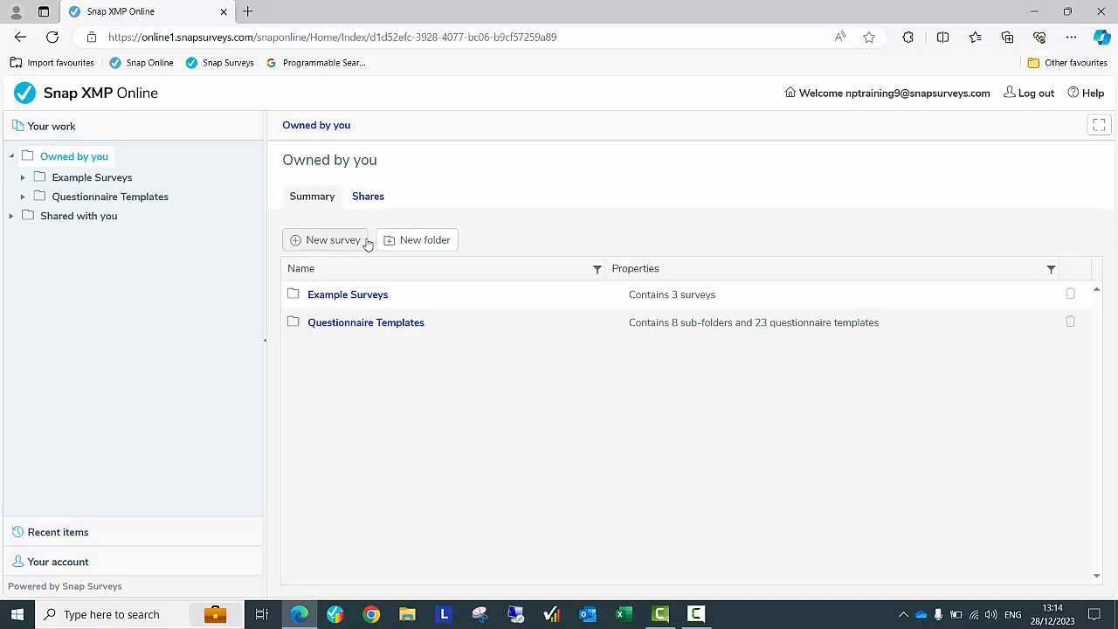
Start a new survey and browse the Snap templates list, leaving Blank Template selected
left_click(332, 239)
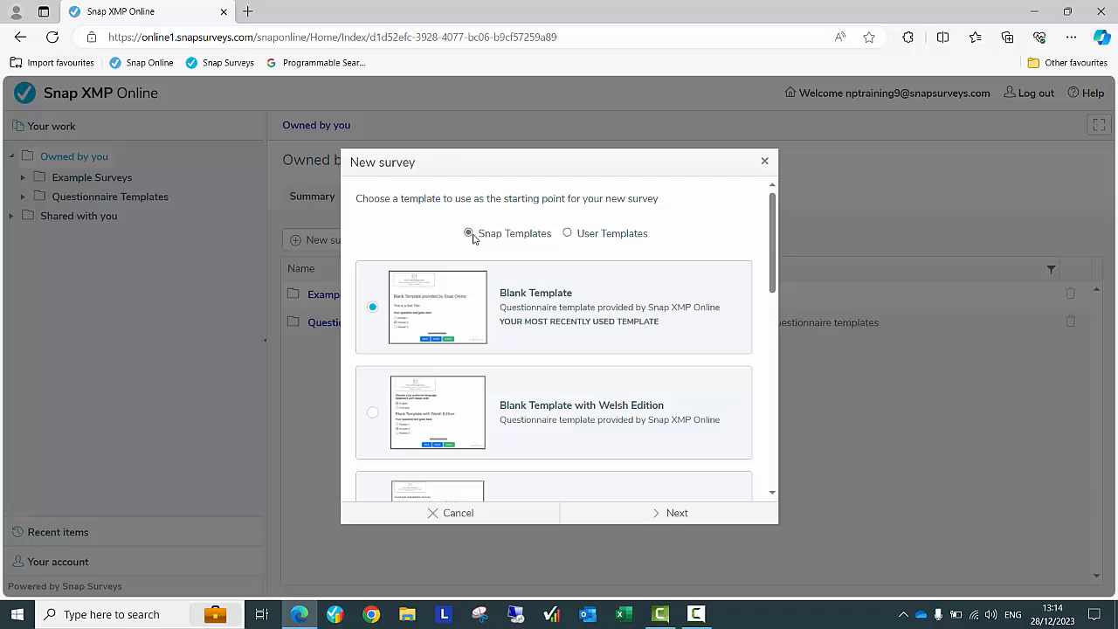
scroll("down", 3)
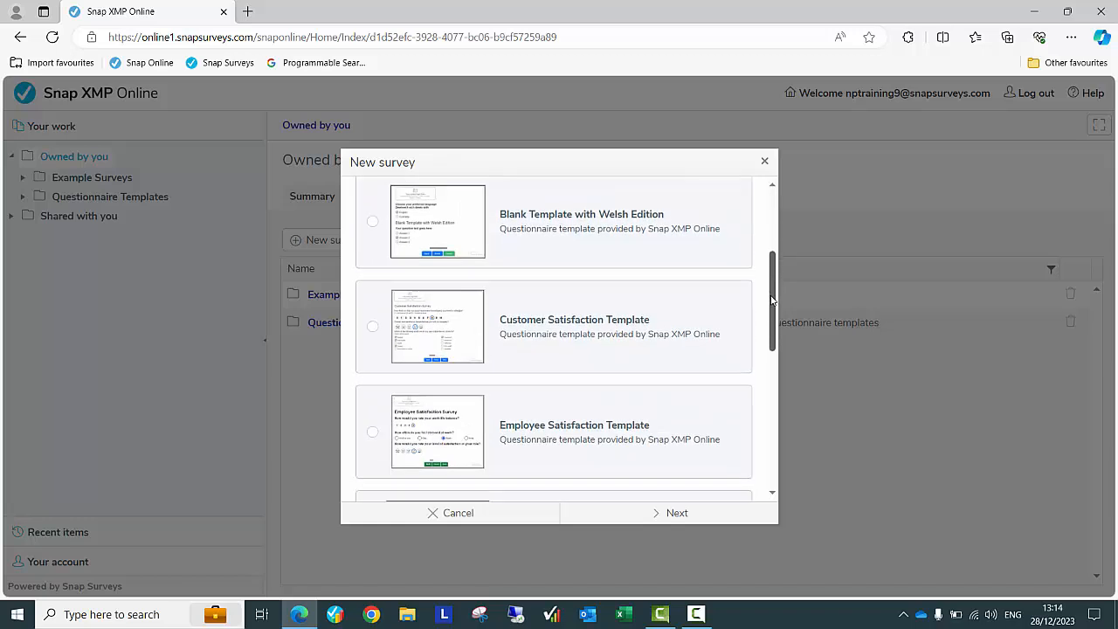
scroll("down", 3)
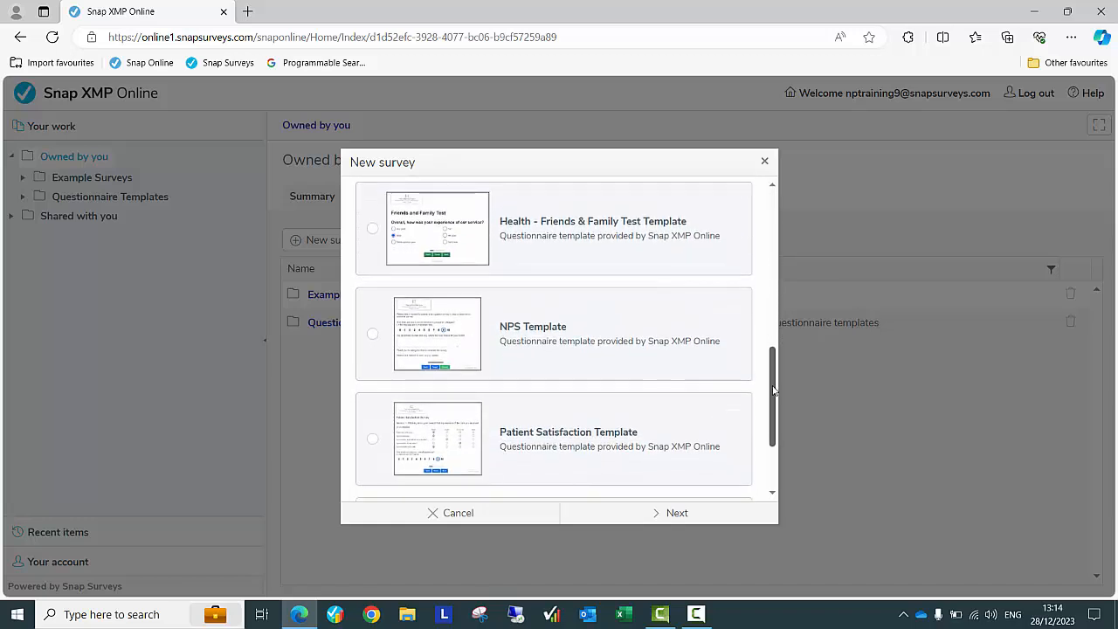
scroll("up", 3)
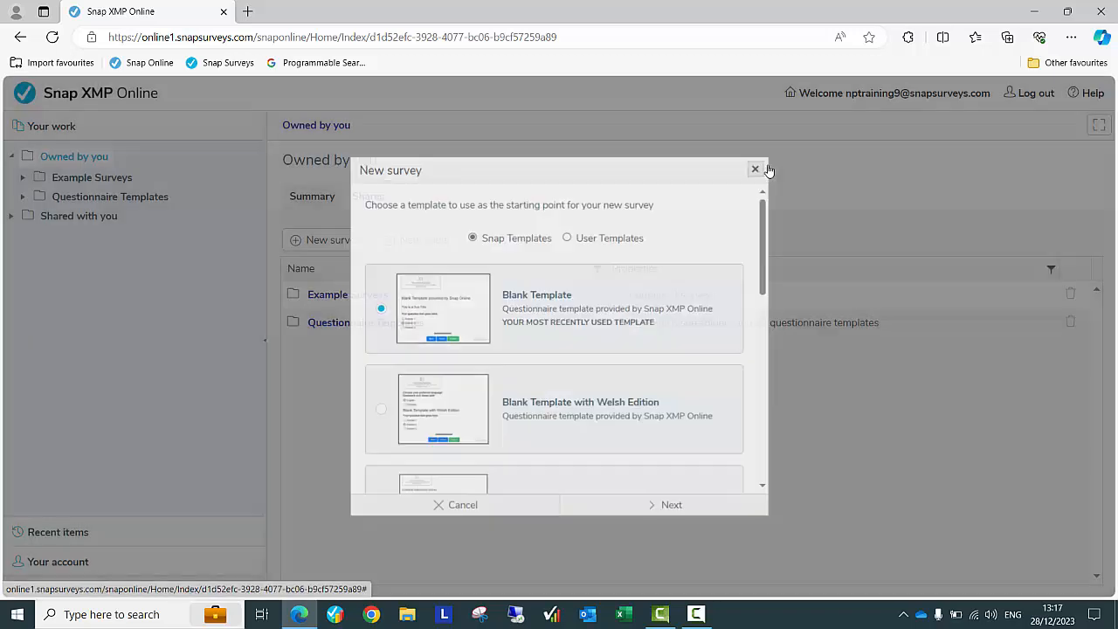
Expand Questionnaire Templates and its Customer and Employment subfolders in the sidebar
left_click(755, 168)
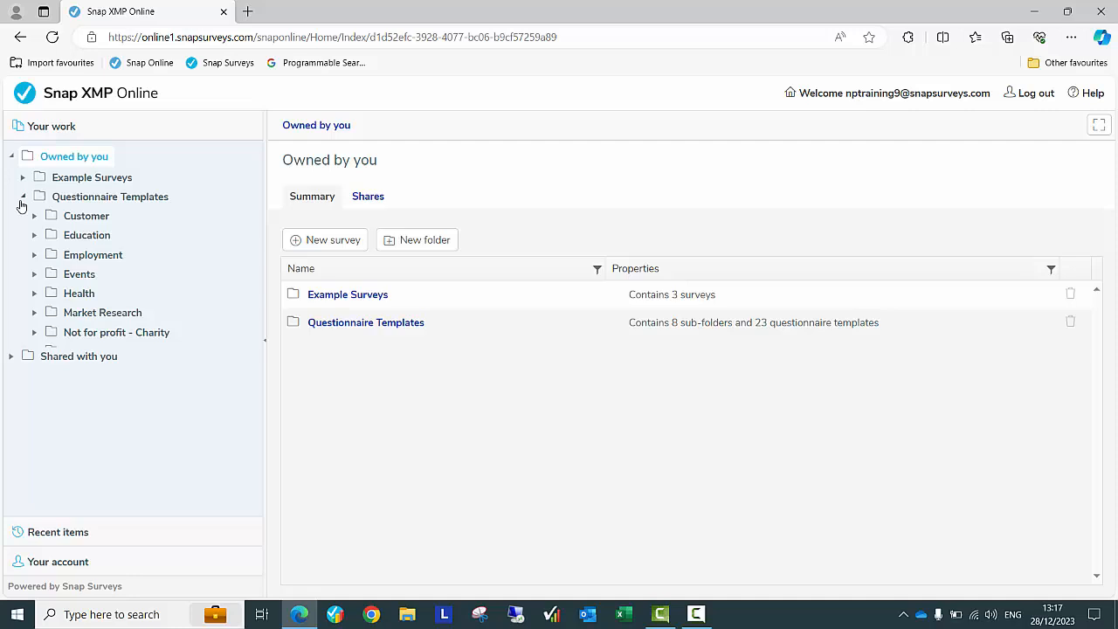
left_click(32, 216)
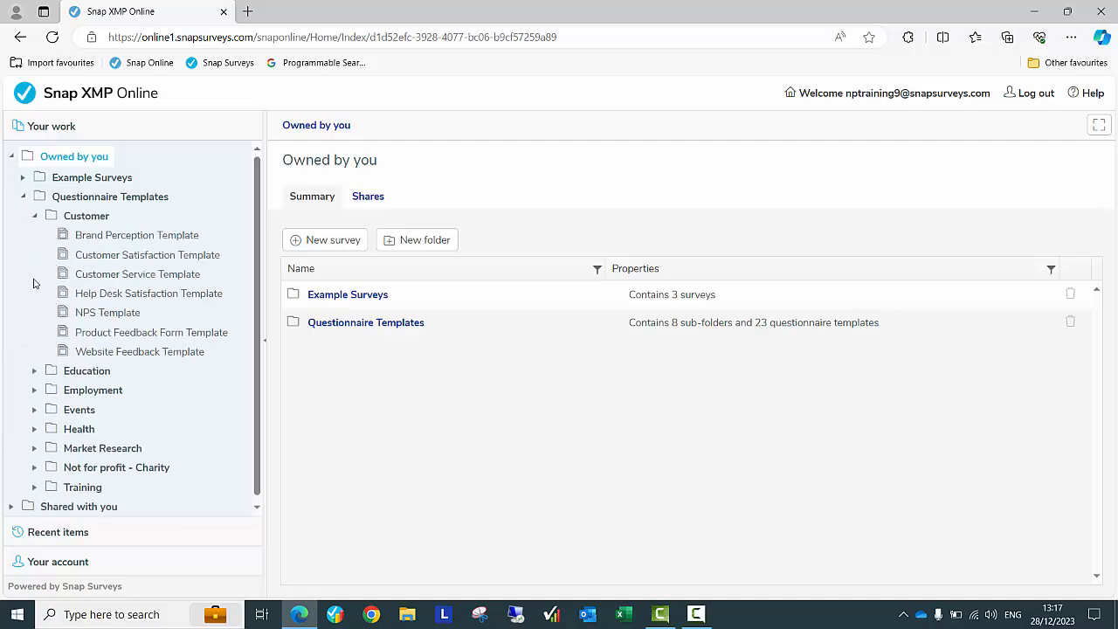
left_click(33, 390)
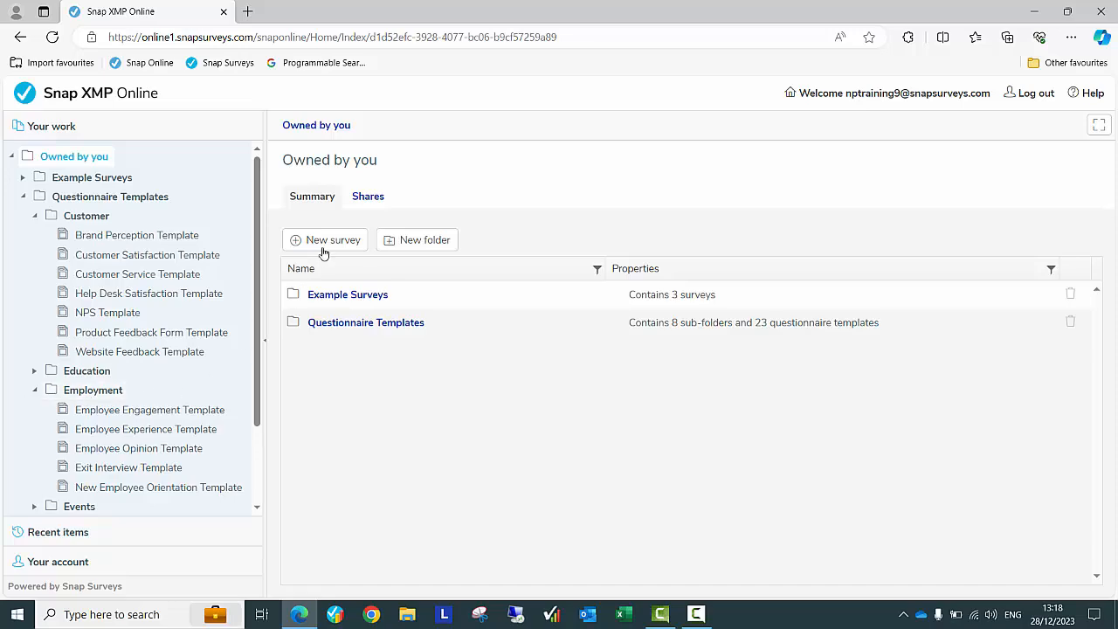
Create a survey named 'Satisfaction Survey' from the Customer Satisfaction Template
left_click(325, 239)
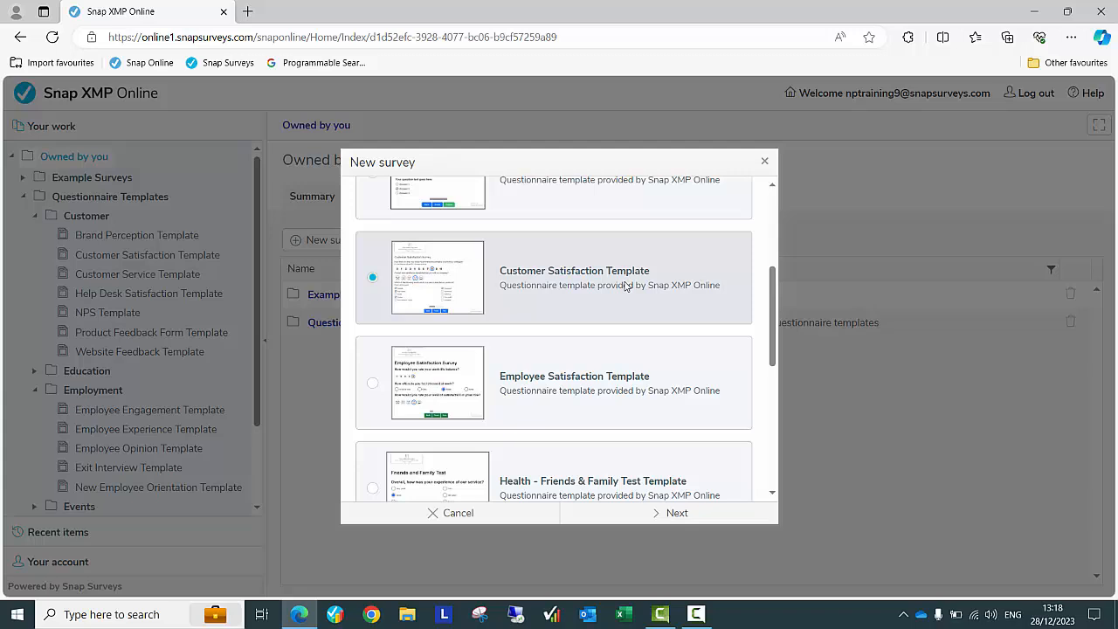
left_click(676, 514)
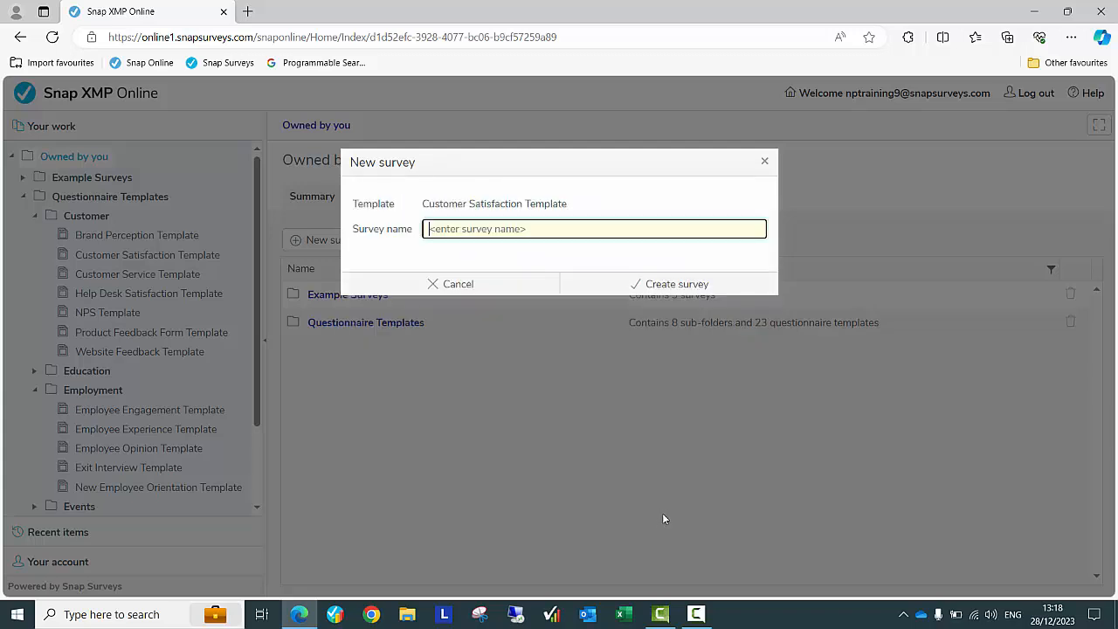
type("Satisfaction Survey")
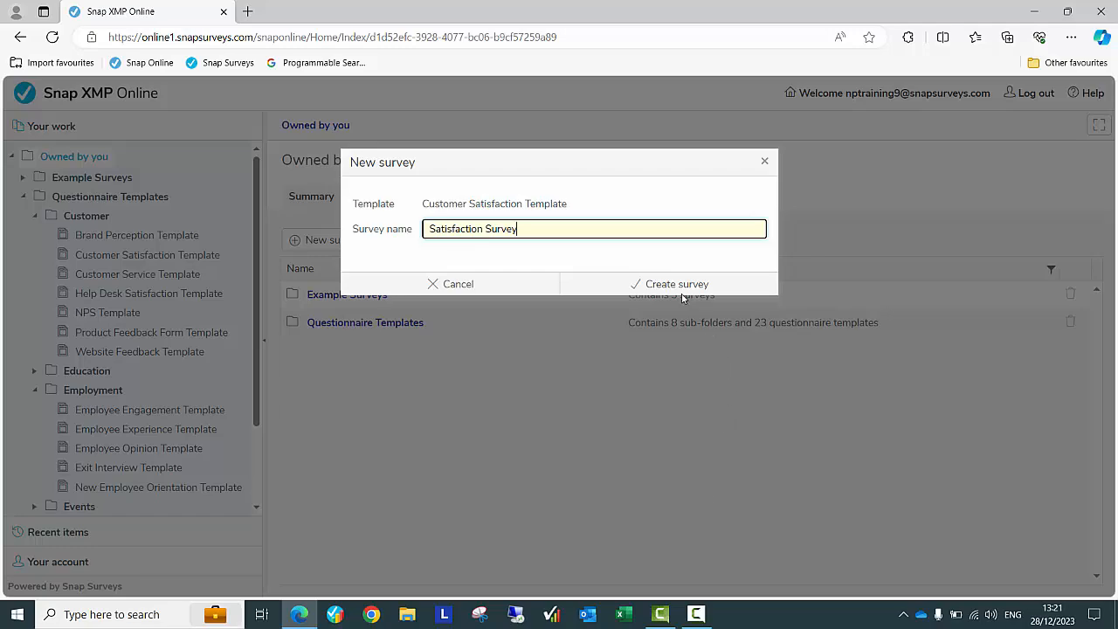
left_click(676, 283)
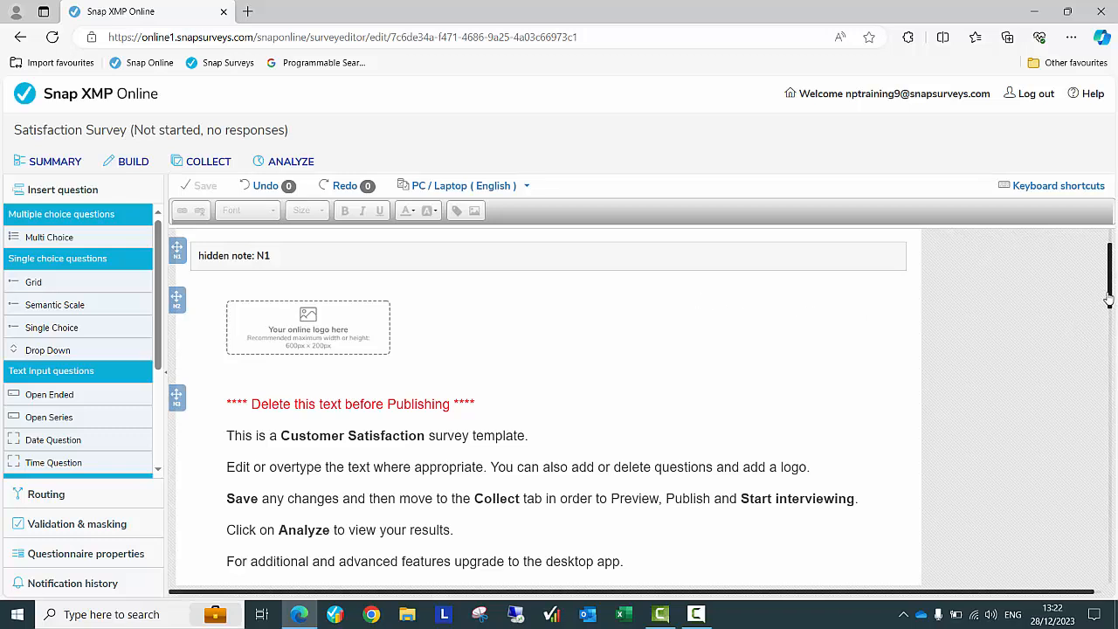
scroll("down", 3)
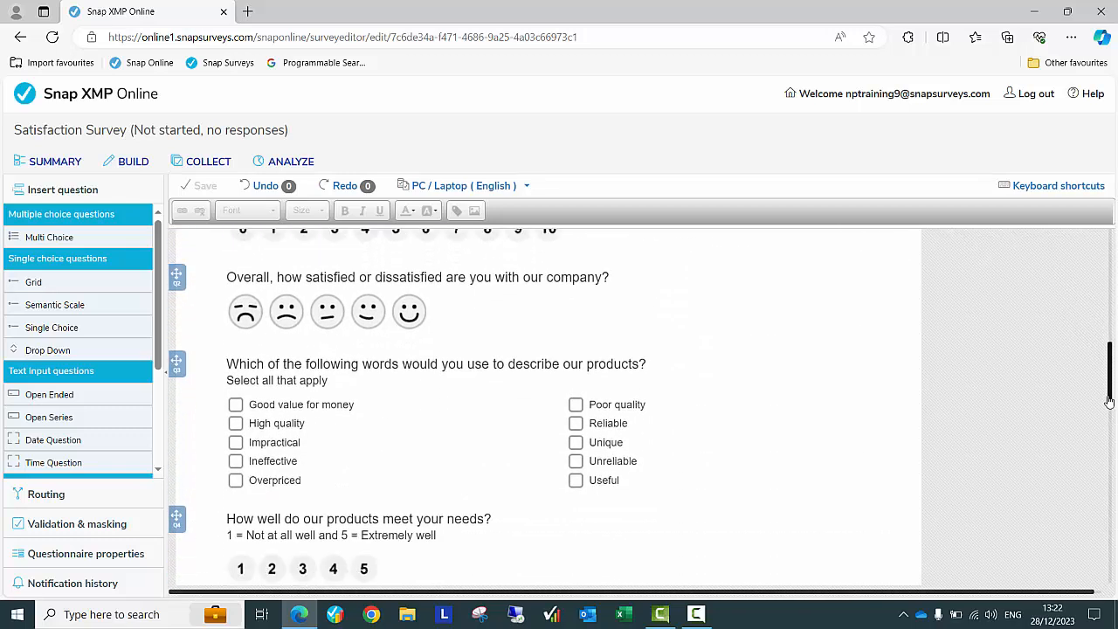
scroll("down", 3)
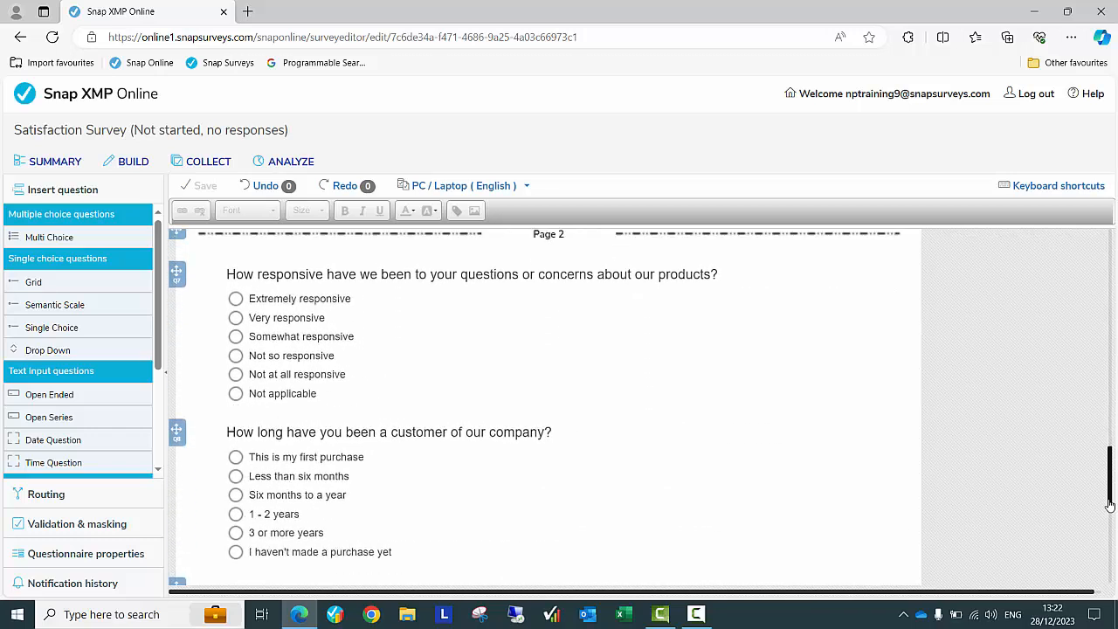
scroll("down", 3)
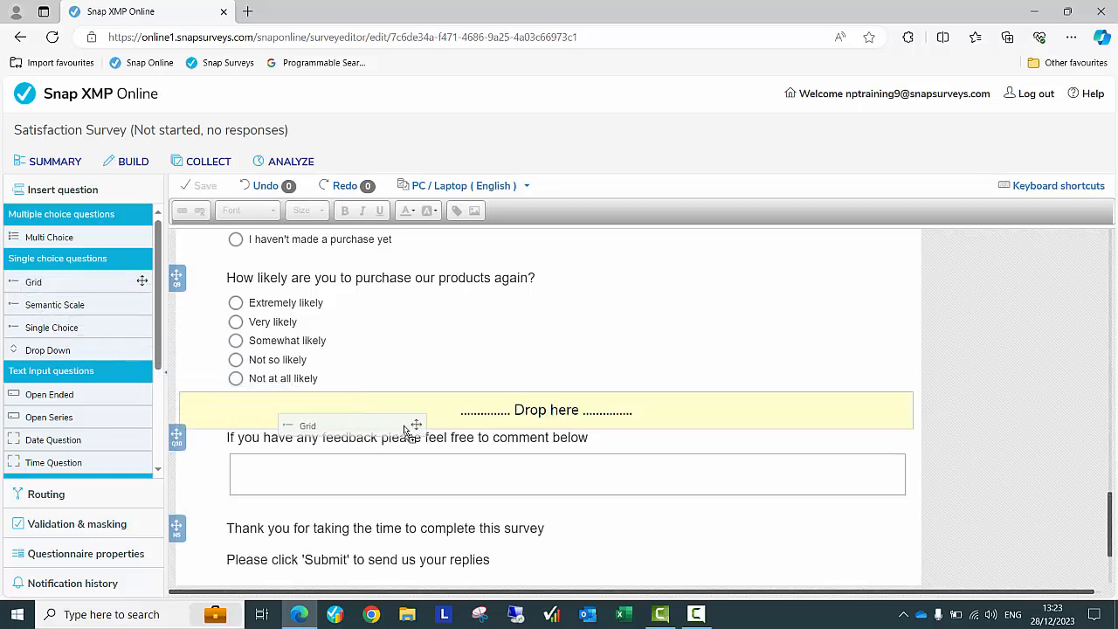
Add a grid question 'How do you rate the following?' above the feedback box with rows Supply and Support
left_click_drag(33, 282, 545, 409)
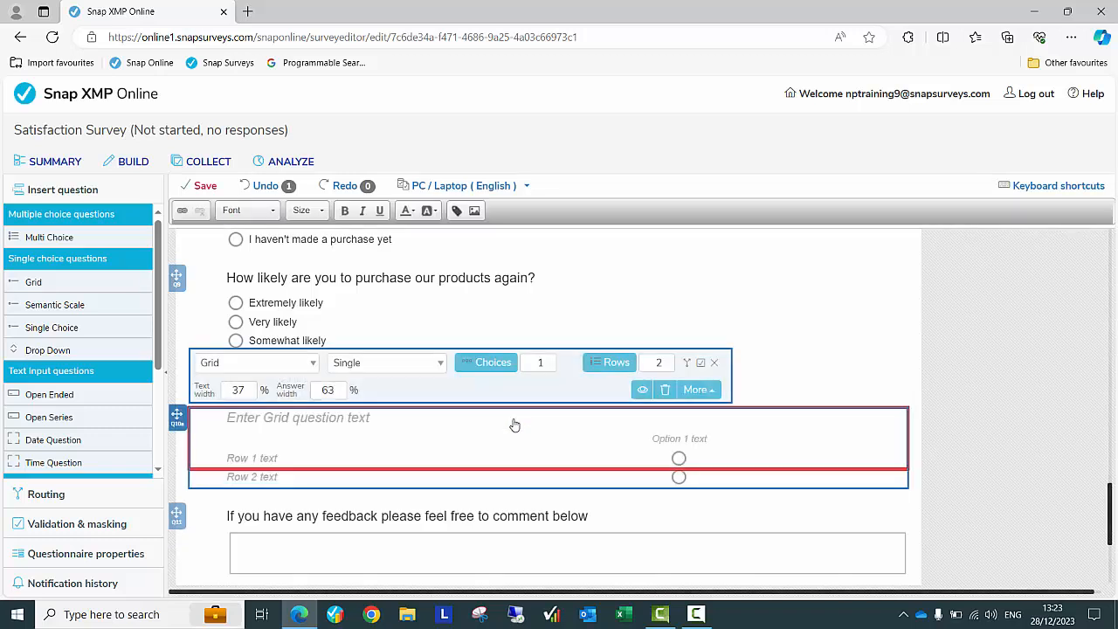
mouse_move(321, 416)
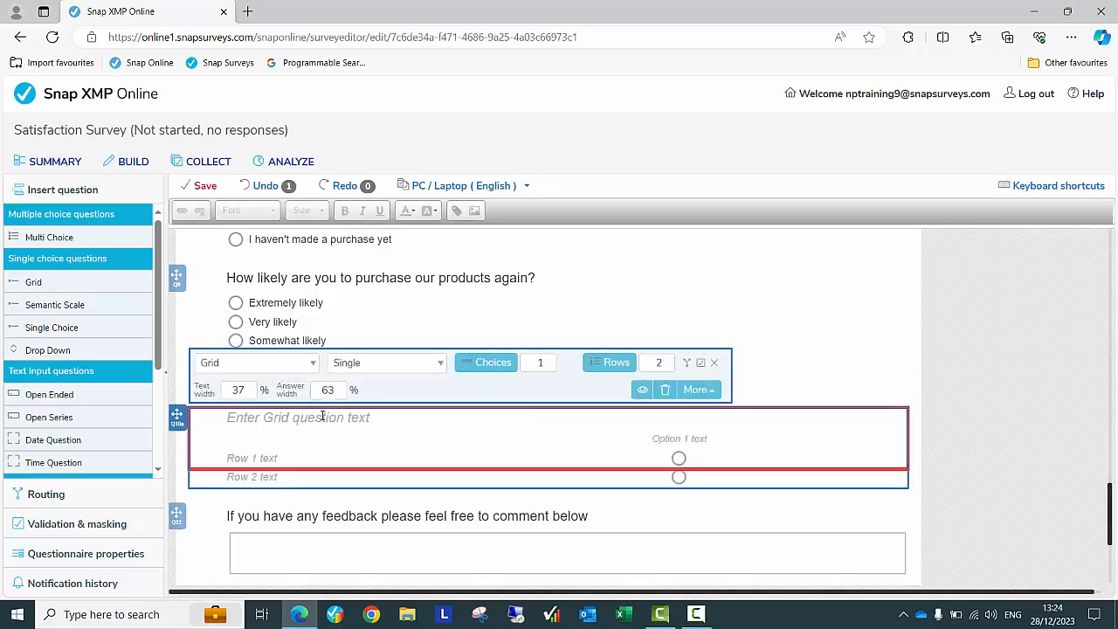
type("How do you rate the following?")
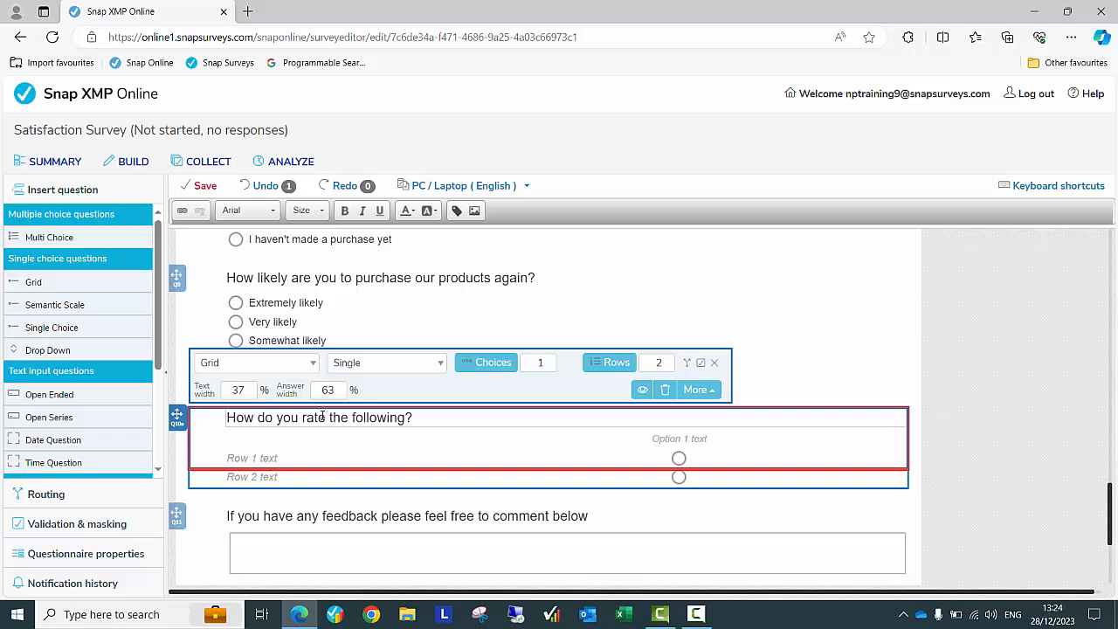
left_click(271, 458)
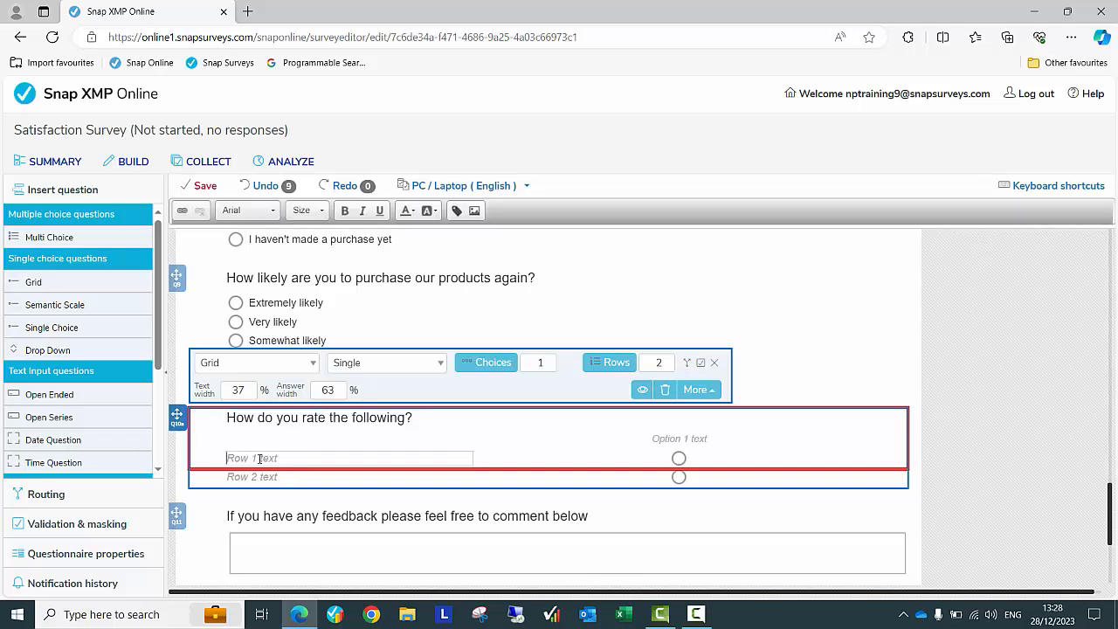
type("Supply")
left_click(350, 477)
type("Suppor")
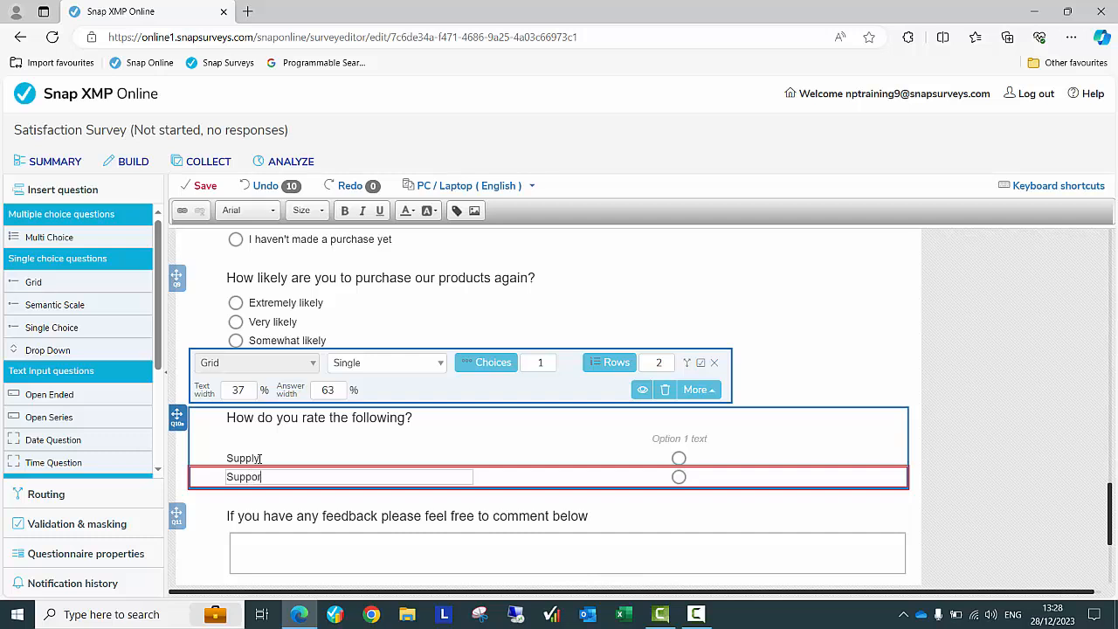
type("t")
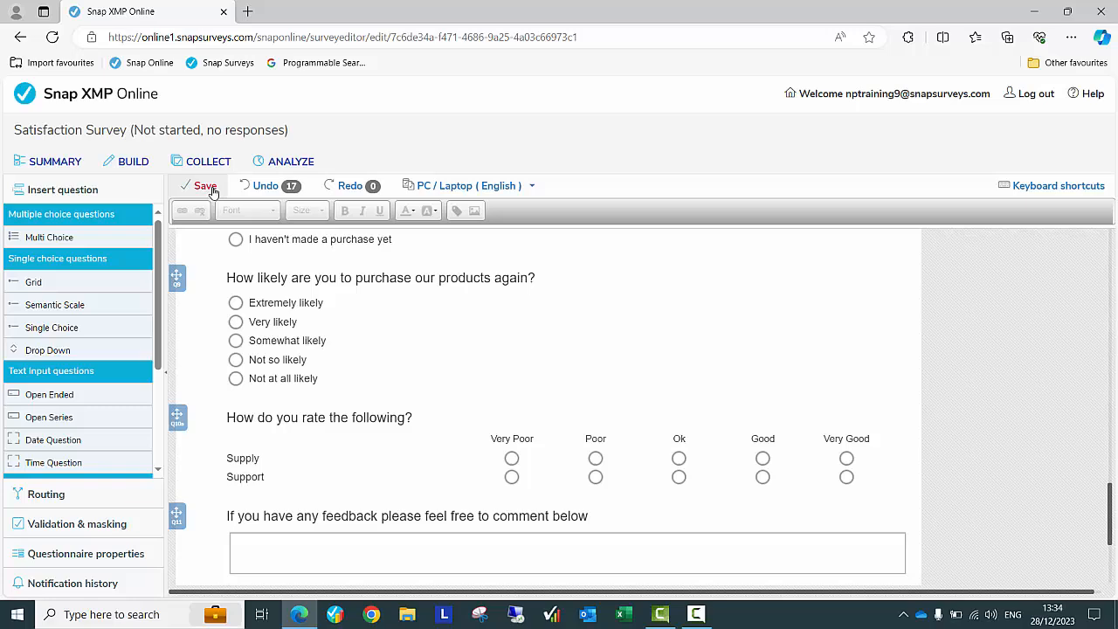
Save the survey, publish its current version from Collect, and launch the preview
left_click(204, 185)
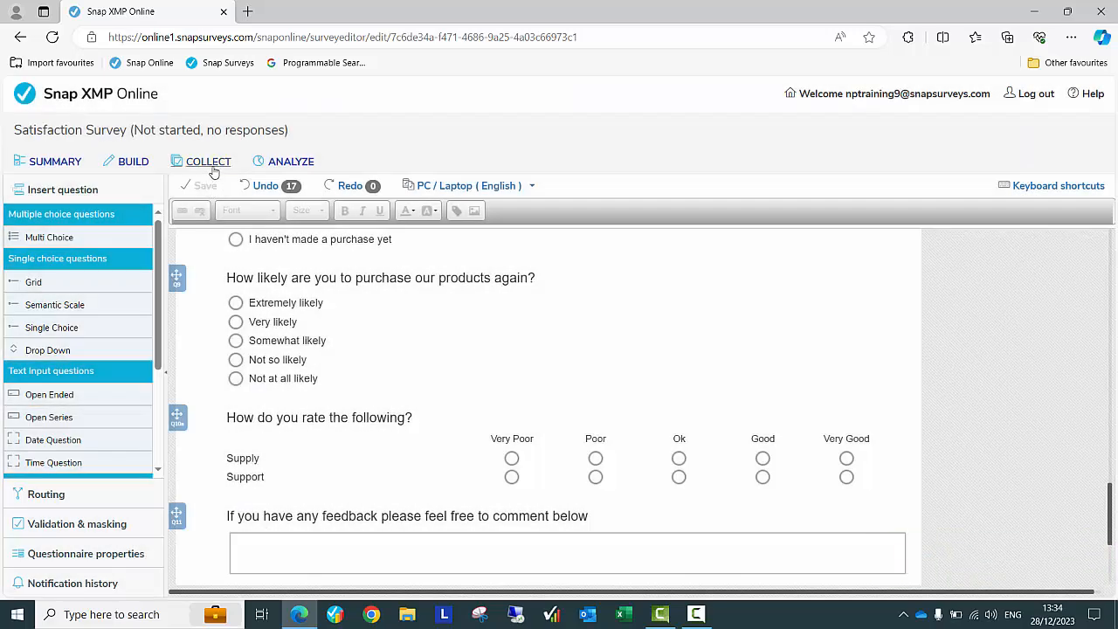
left_click(208, 161)
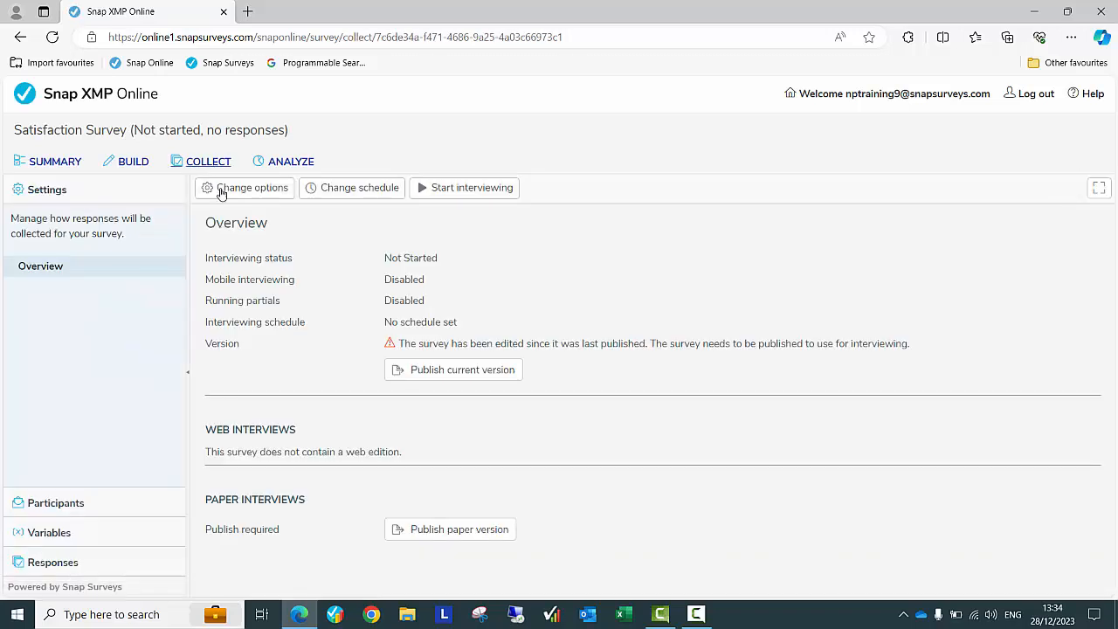
left_click(455, 371)
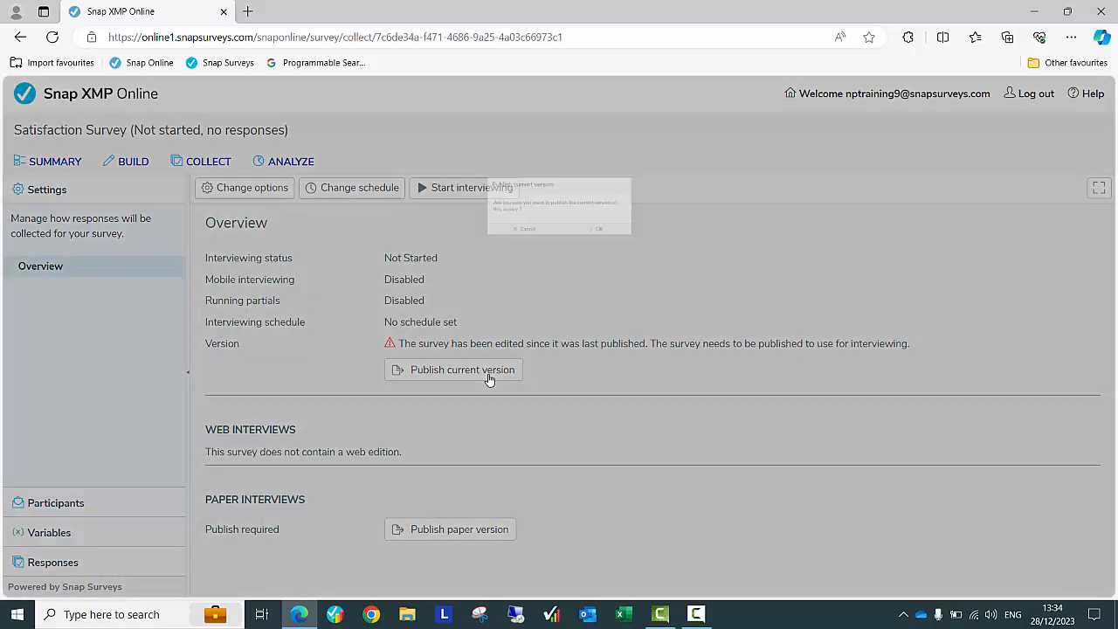
left_click(597, 228)
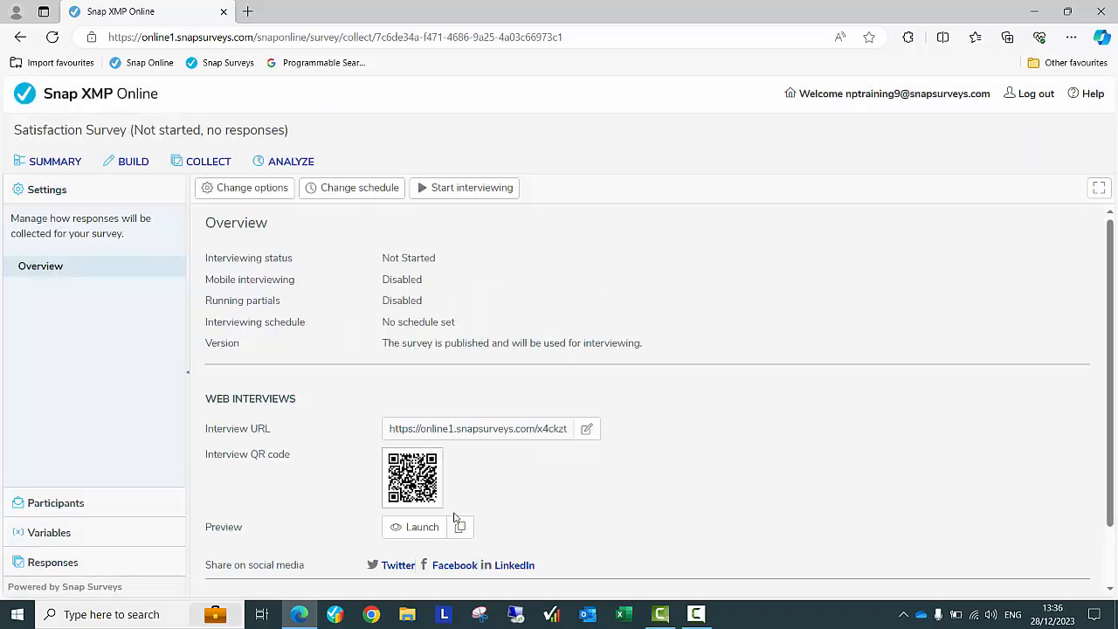
left_click(423, 526)
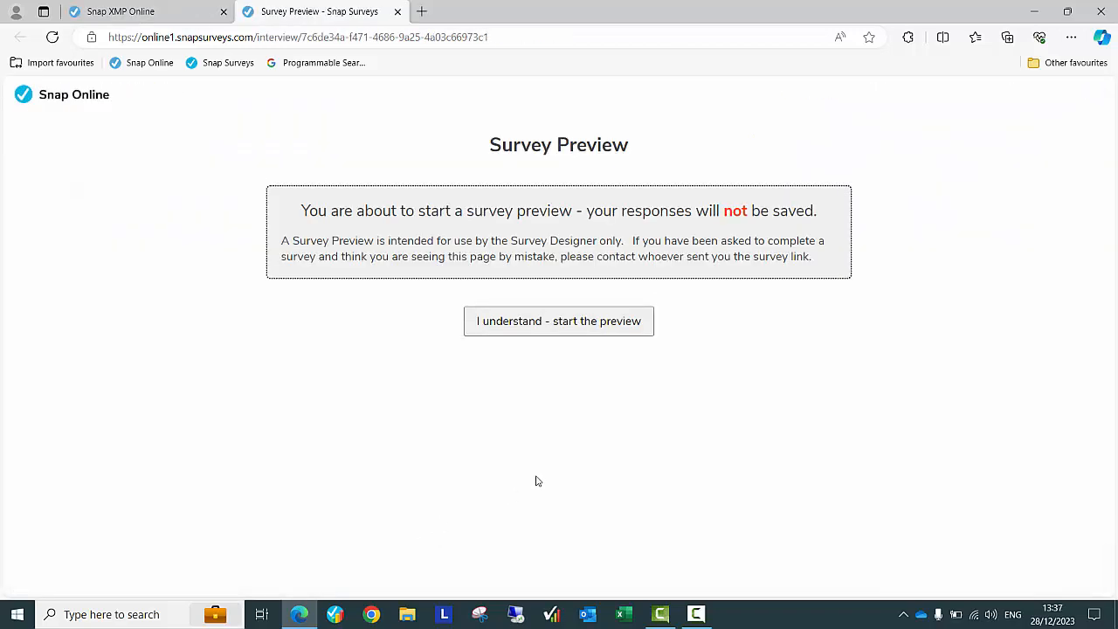
Run the preview, rate Support as Very Good, submit, and return to the collection overview
left_click(559, 322)
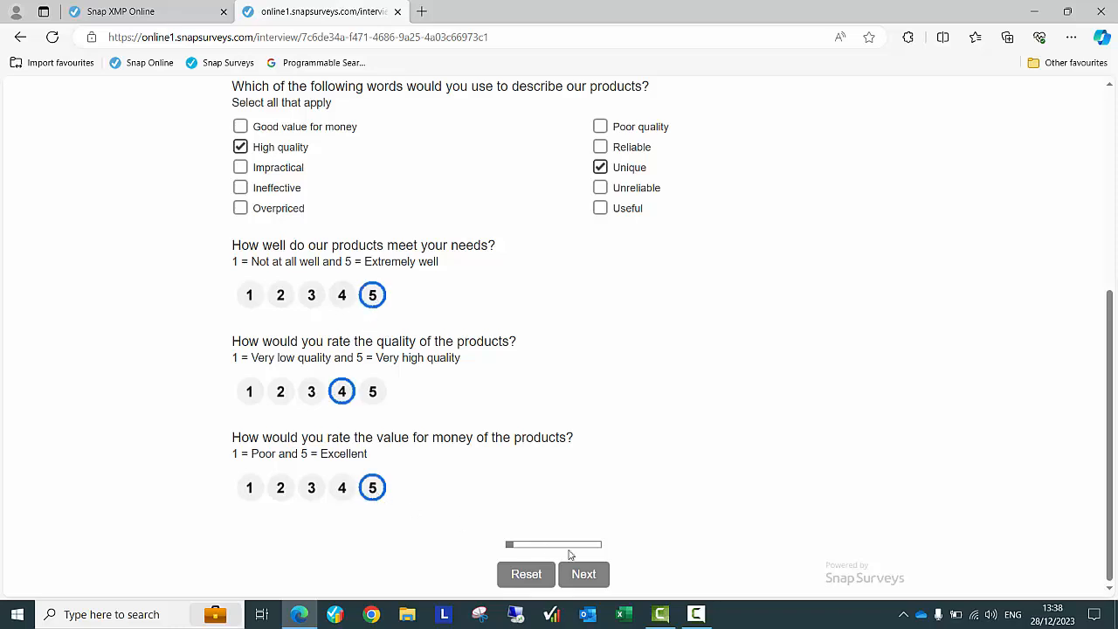
left_click(583, 573)
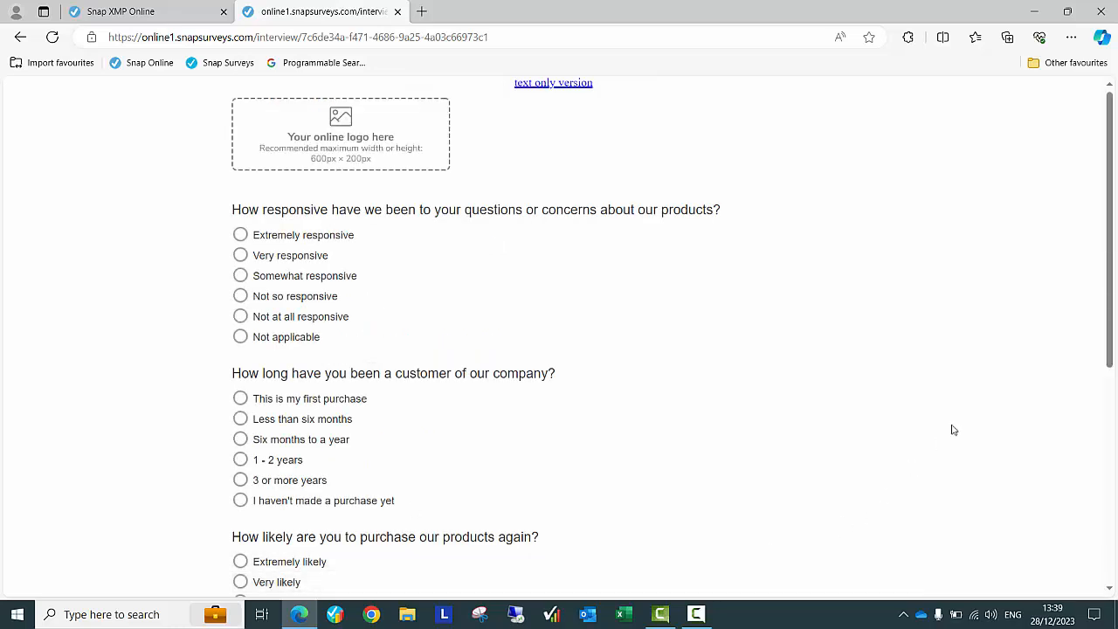
scroll("down", 3)
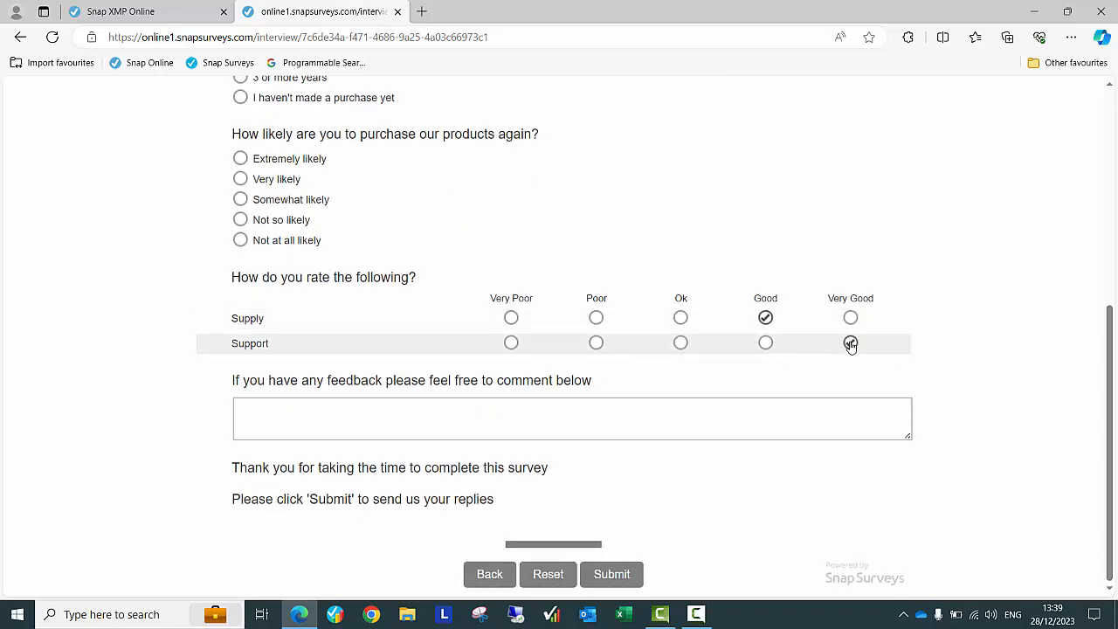
left_click(849, 342)
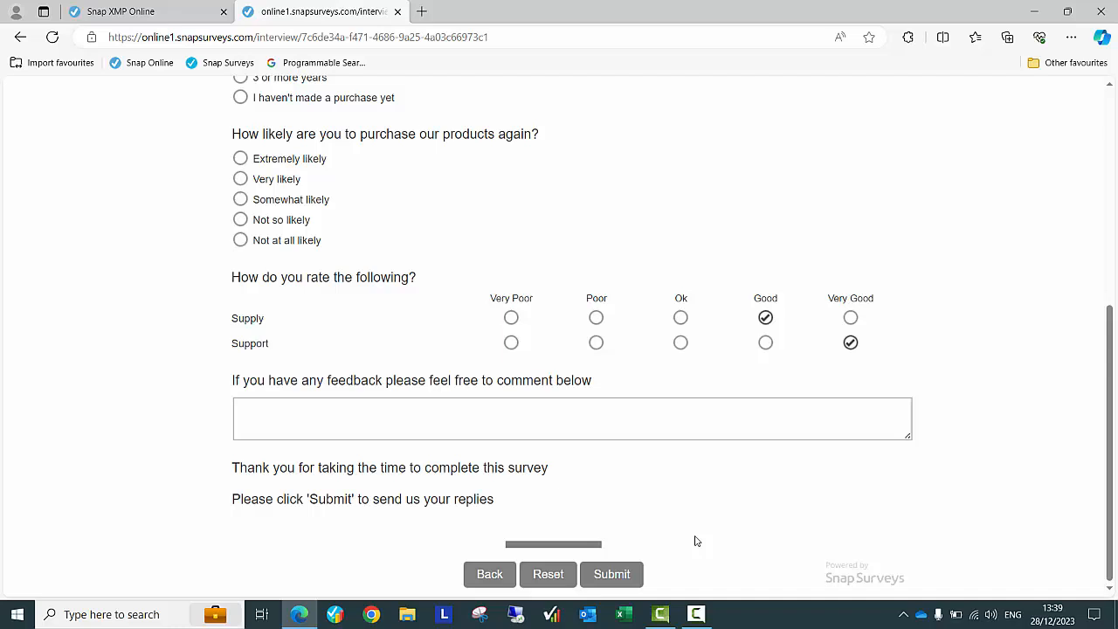
left_click(611, 573)
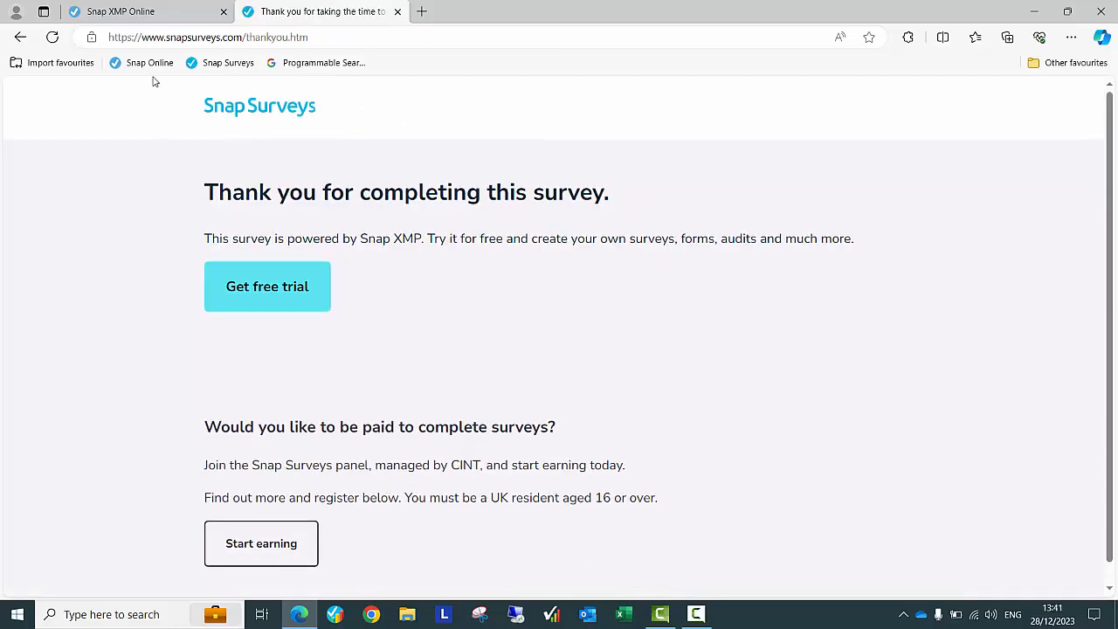
left_click(119, 10)
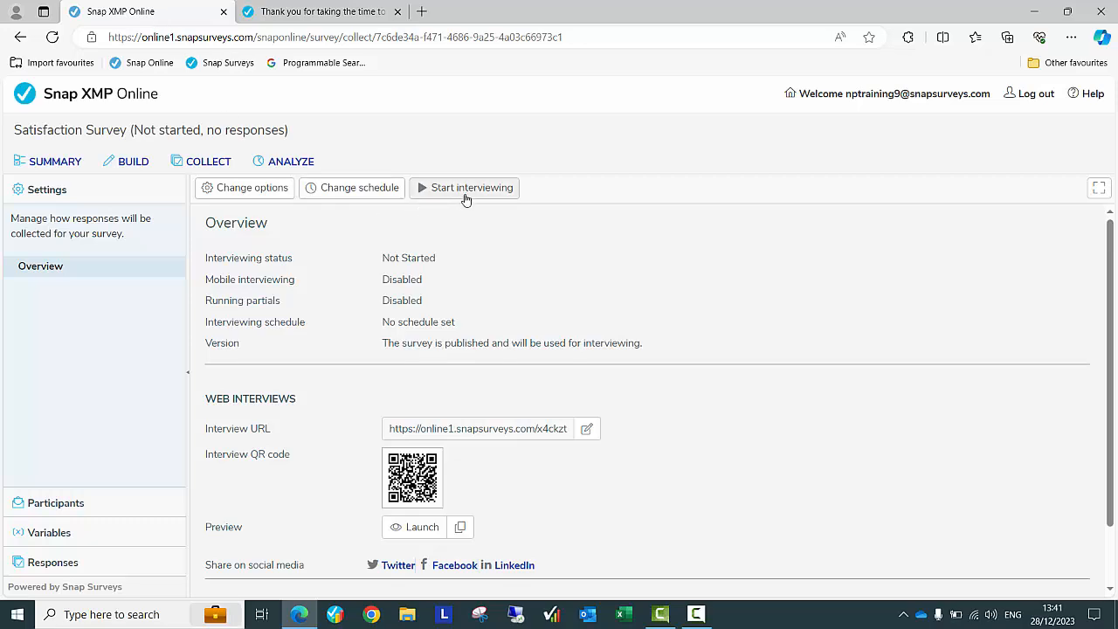
Start interviewing so the survey goes live, then view its Analyze reports list
left_click(472, 186)
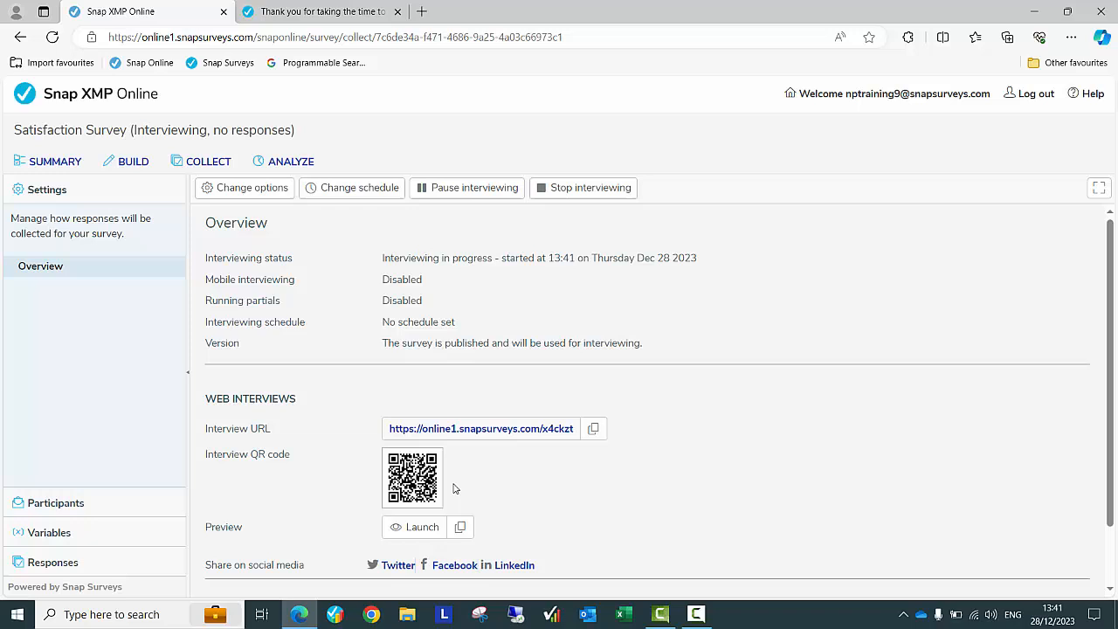
mouse_move(210, 181)
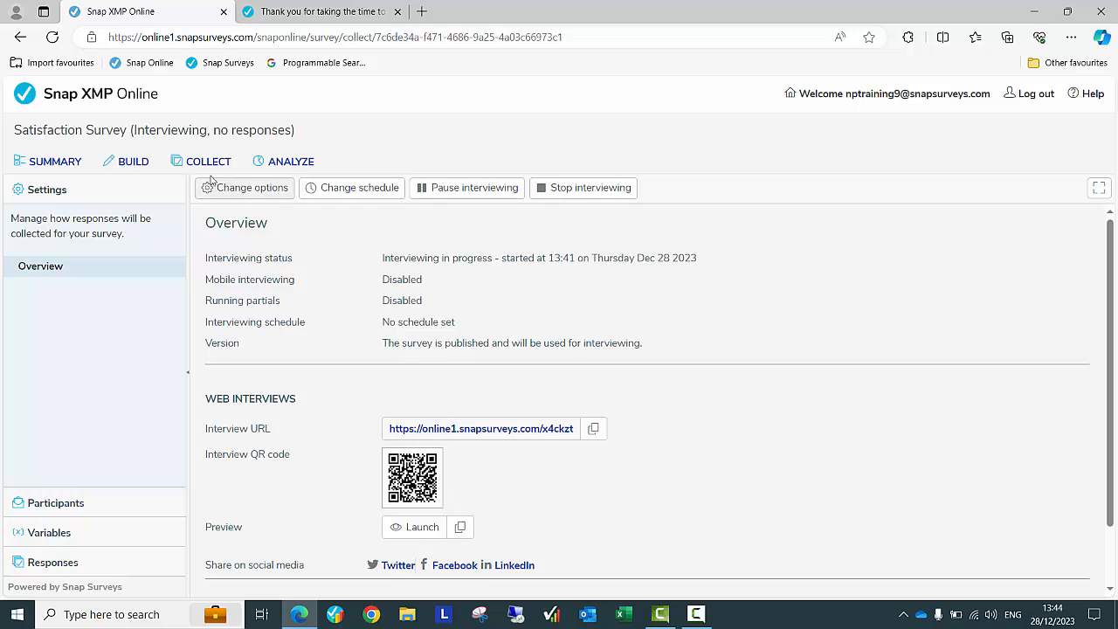
mouse_move(133, 160)
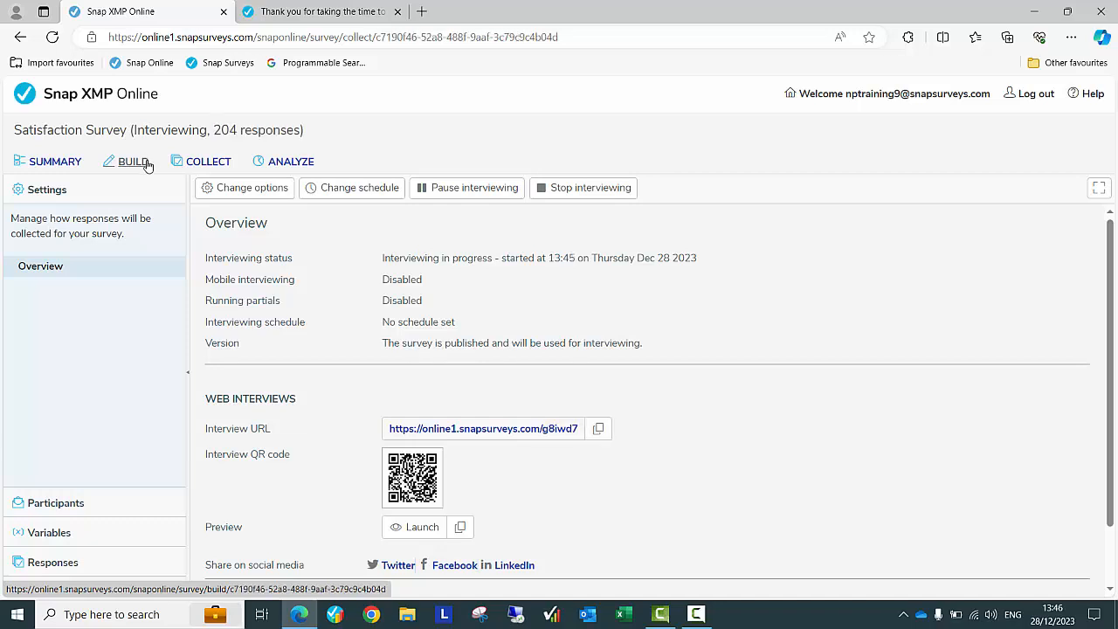
mouse_move(290, 161)
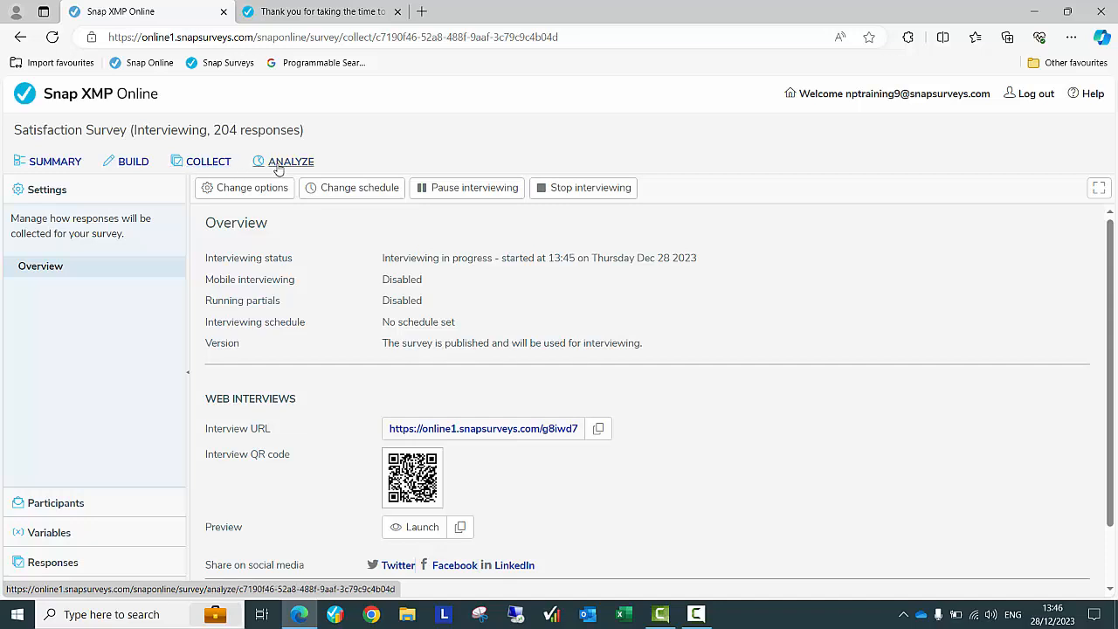
left_click(290, 161)
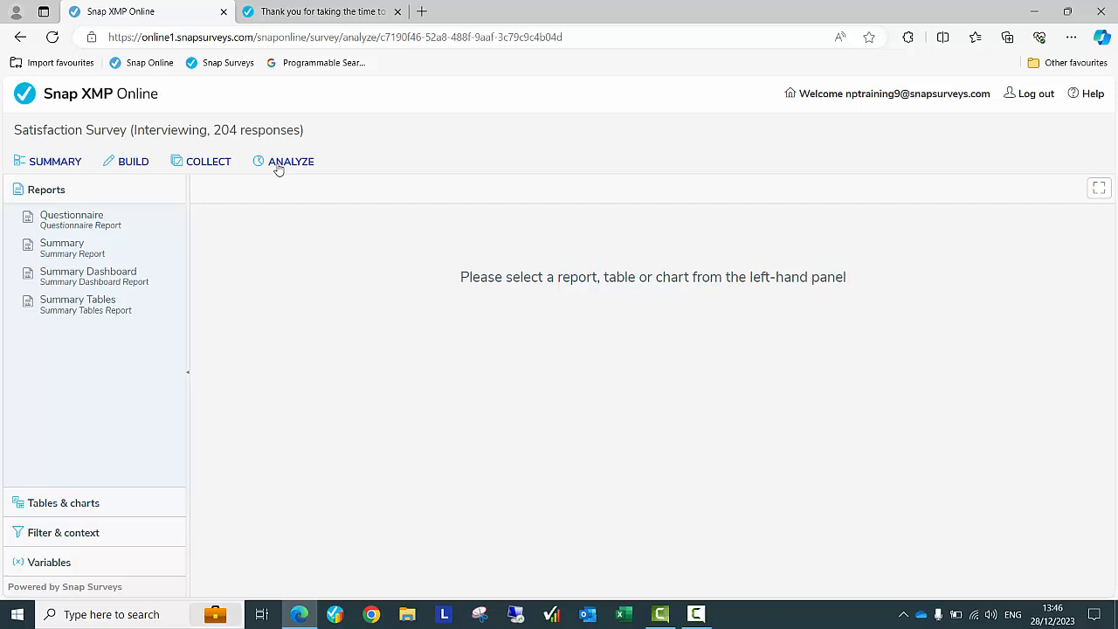
mouse_move(175, 272)
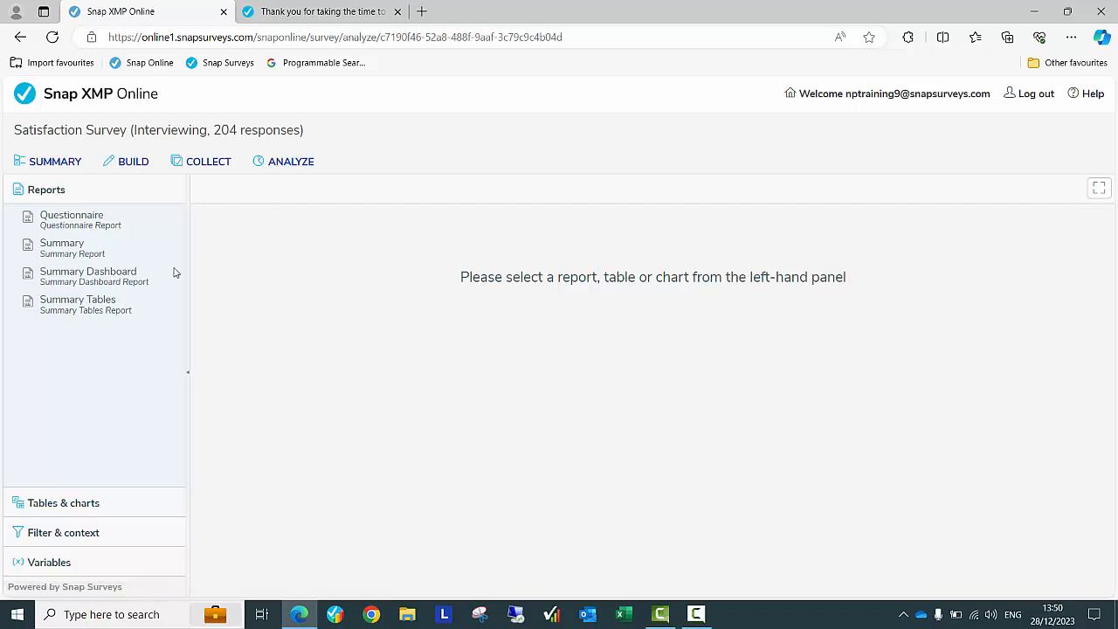
Show the Summary Dashboard report and review its charts down to the feedback comments
left_click(87, 273)
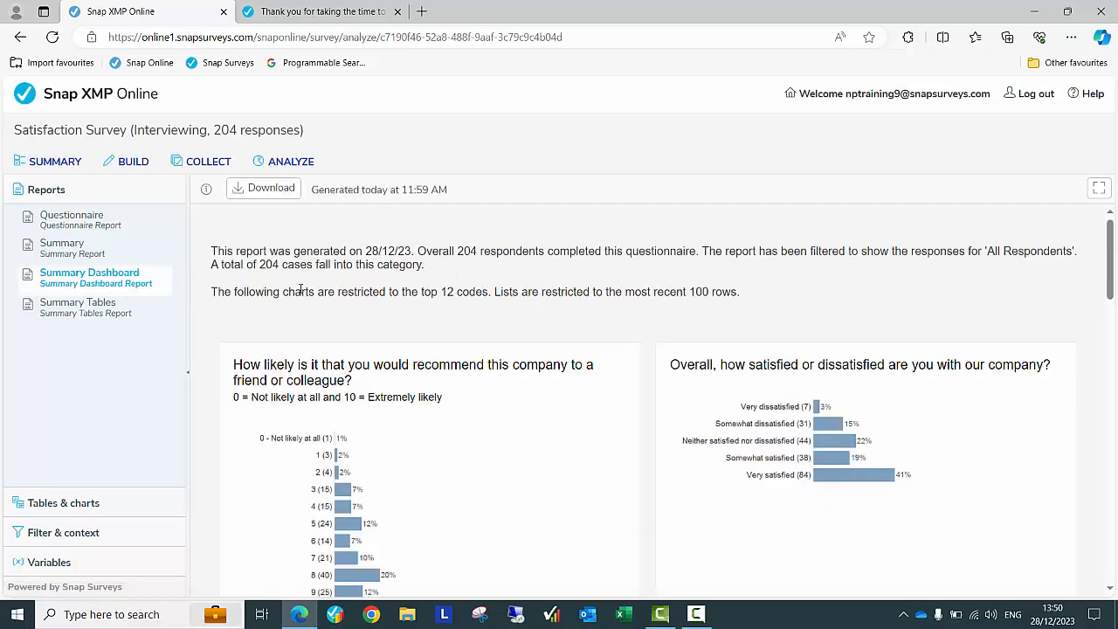
scroll("down", 3)
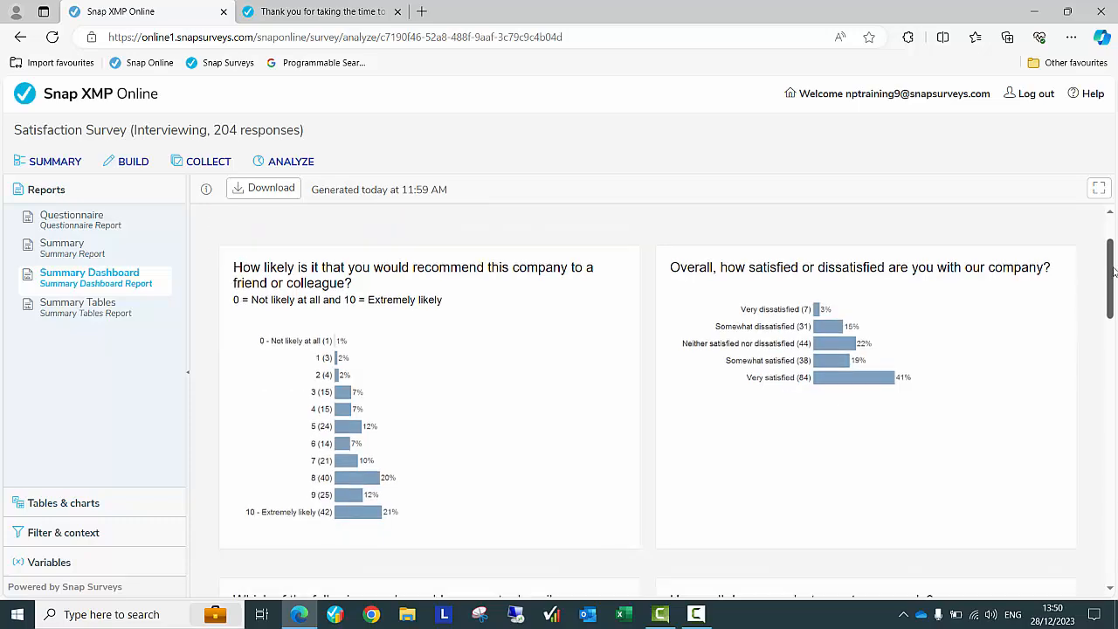
scroll("down", 3)
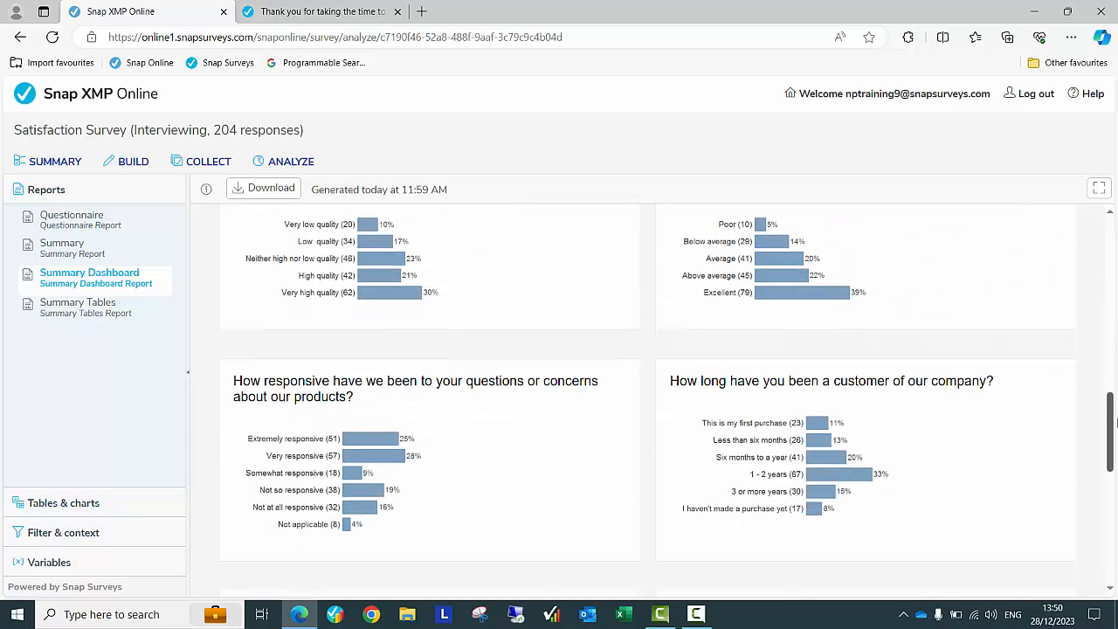
scroll("down", 3)
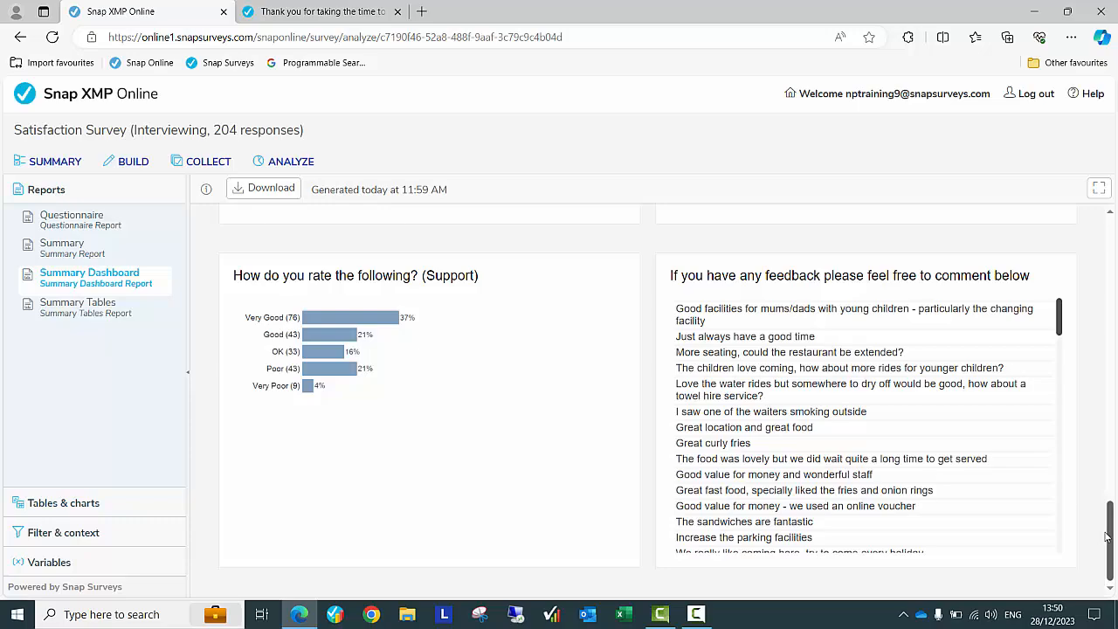